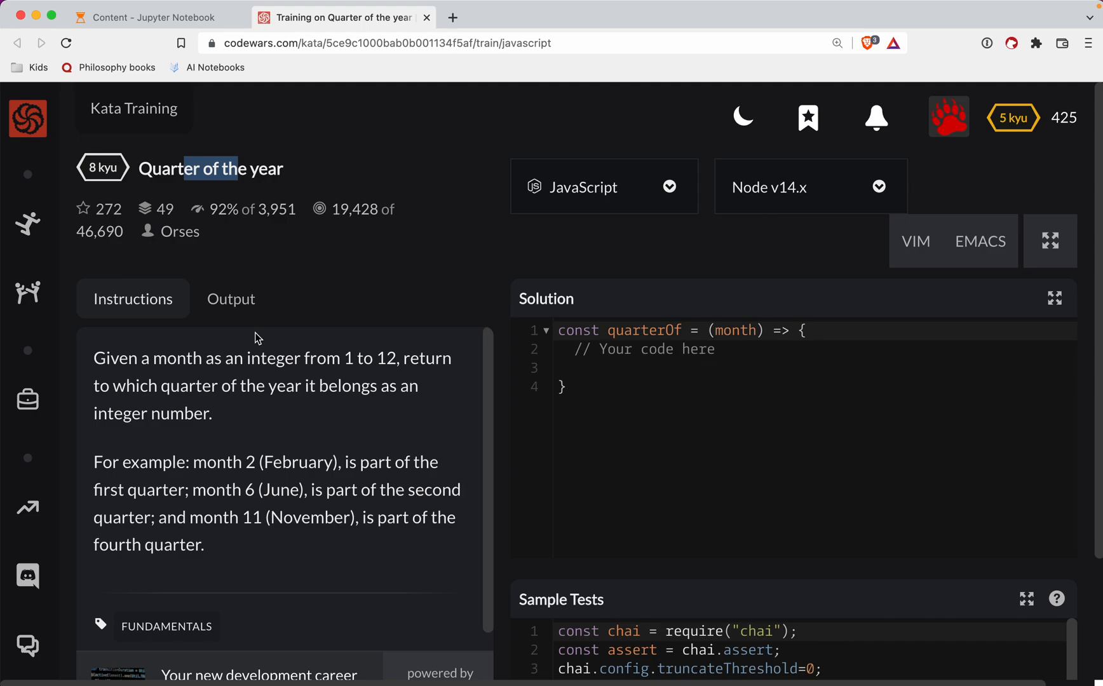
{"action": "mouse_move", "coordinate": [142, 361]}
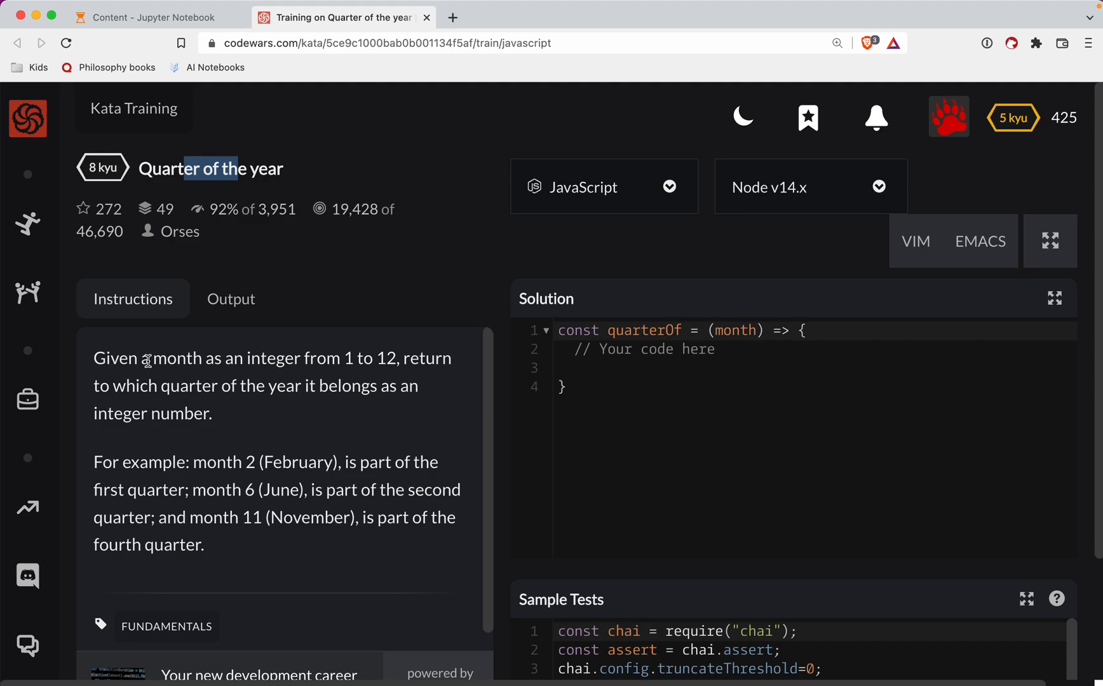
- Replace the placeholder with if-checks returning 1 for month <= 3 and 2 for month <= 6
{"action": "left_click_drag", "start_coordinate": [152, 357], "coordinate": [214, 413]}
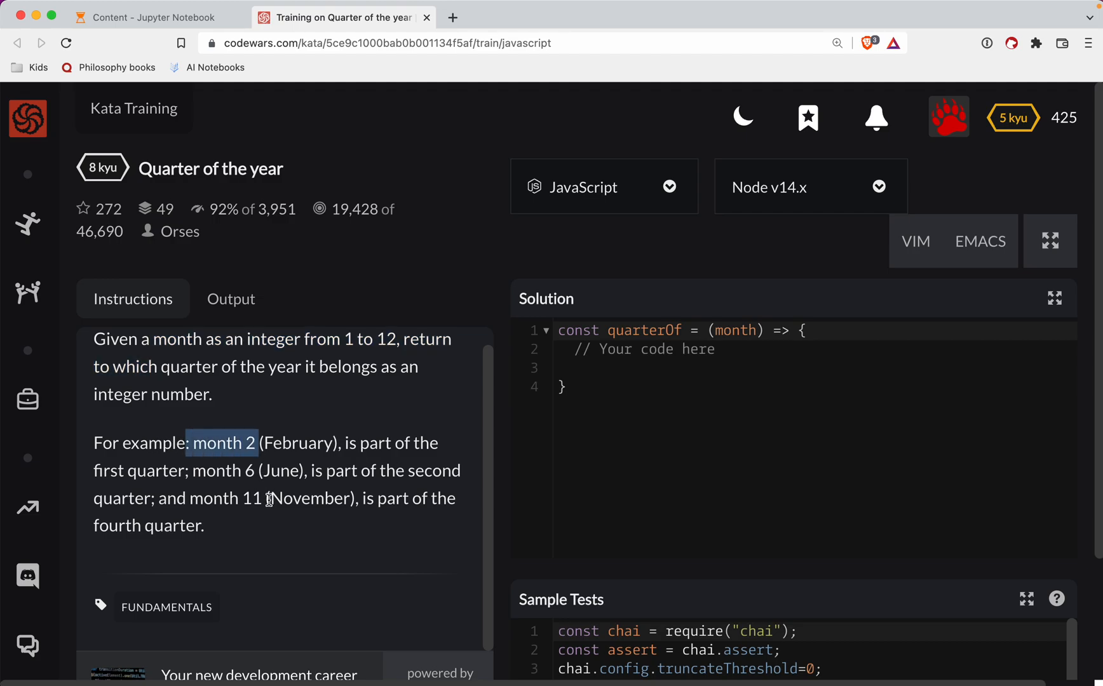
{"action": "mouse_move", "coordinate": [273, 467]}
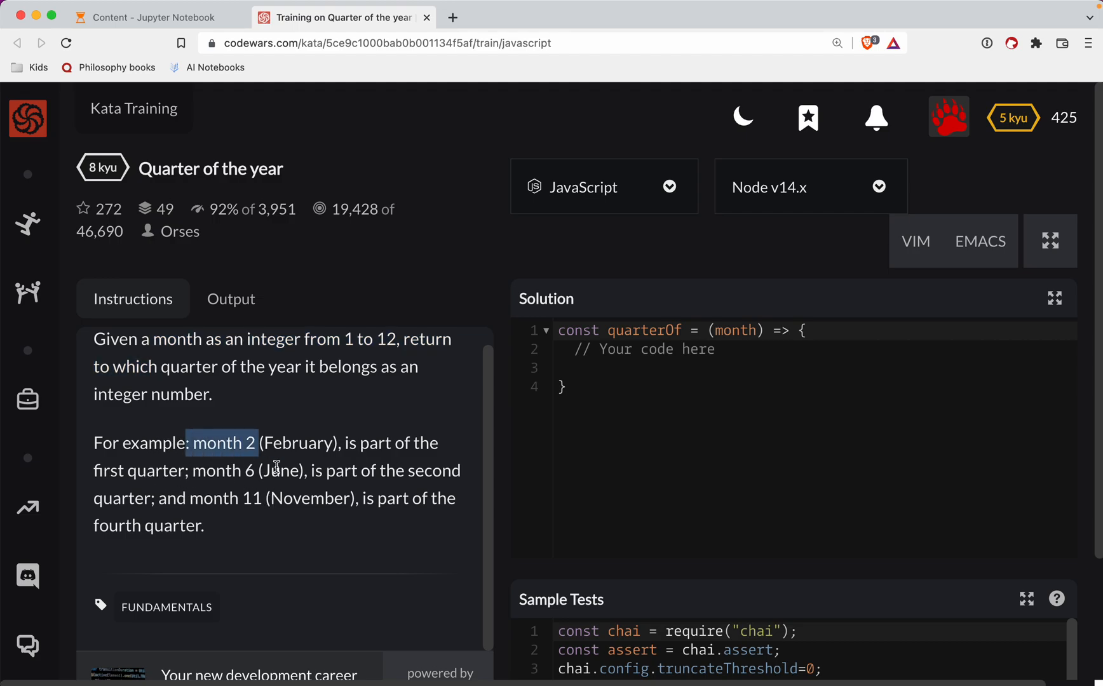
{"action": "scroll", "scroll_direction": "down", "scroll_amount": 3}
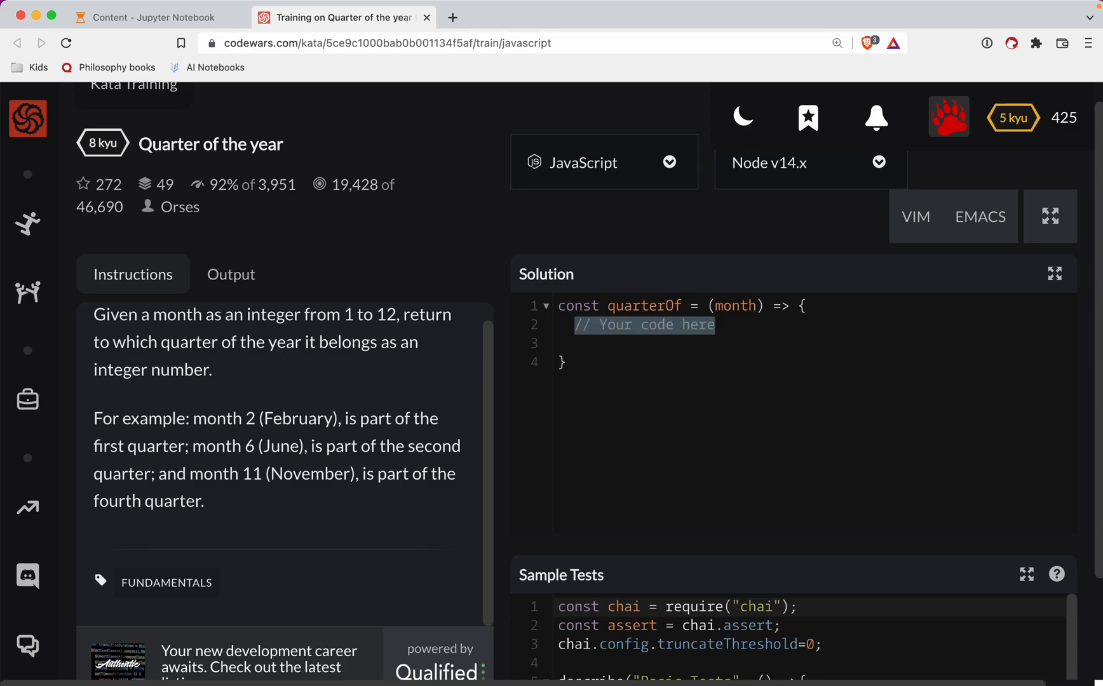
{"action": "key", "text": "Delete"}
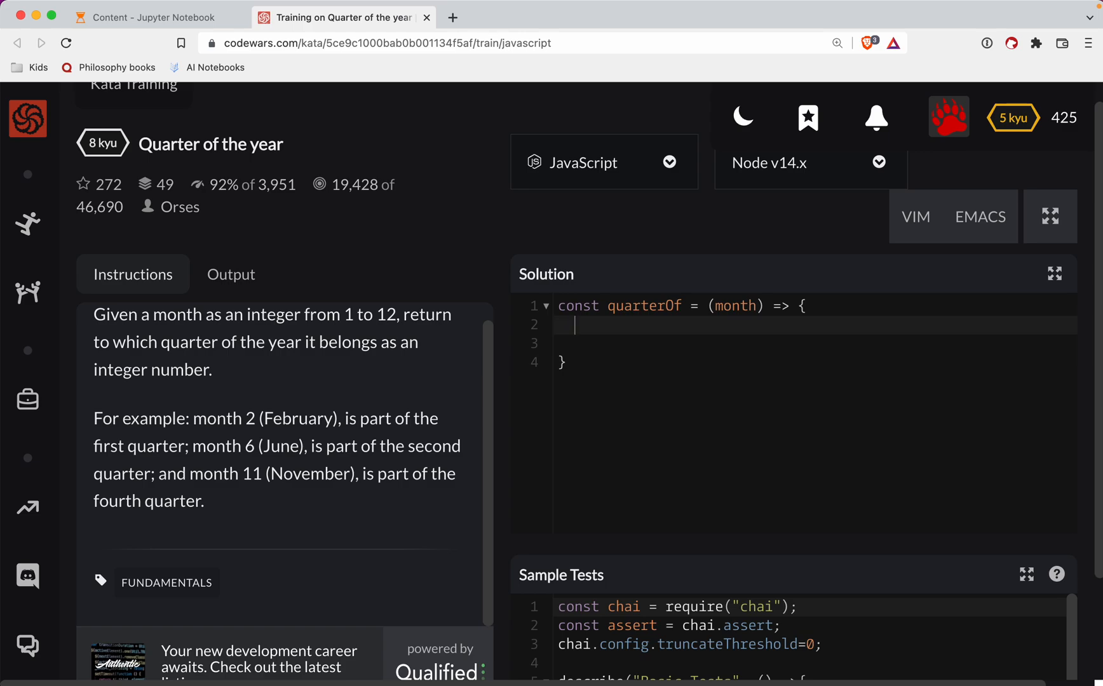
{"action": "type", "text": "if (month <="}
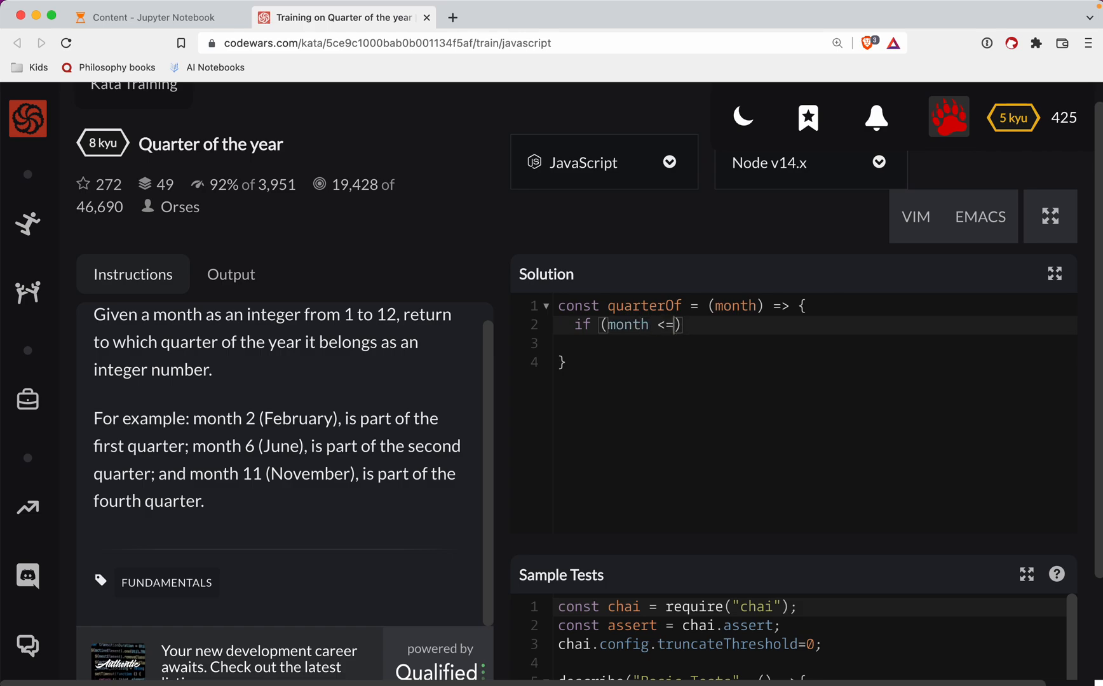
{"action": "type", "text": "3) return 1;"}
{"action": "left_click", "coordinate": [816, 343]}
{"action": "type", "text": "if"}
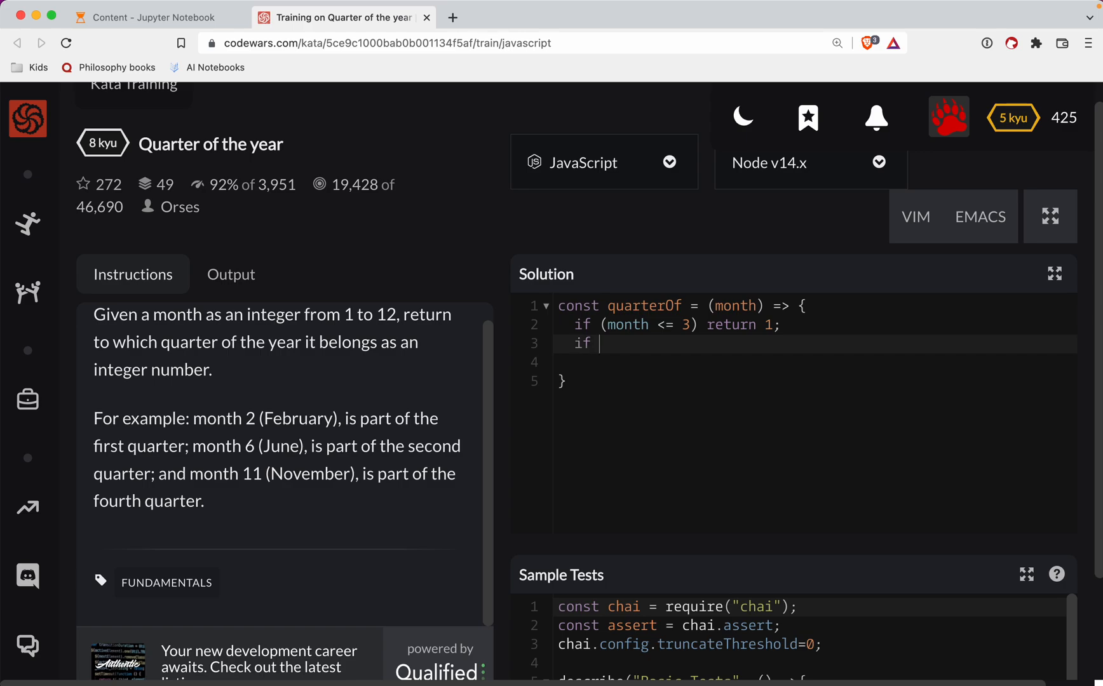
{"action": "type", "text": "(month <= 6)ret"}
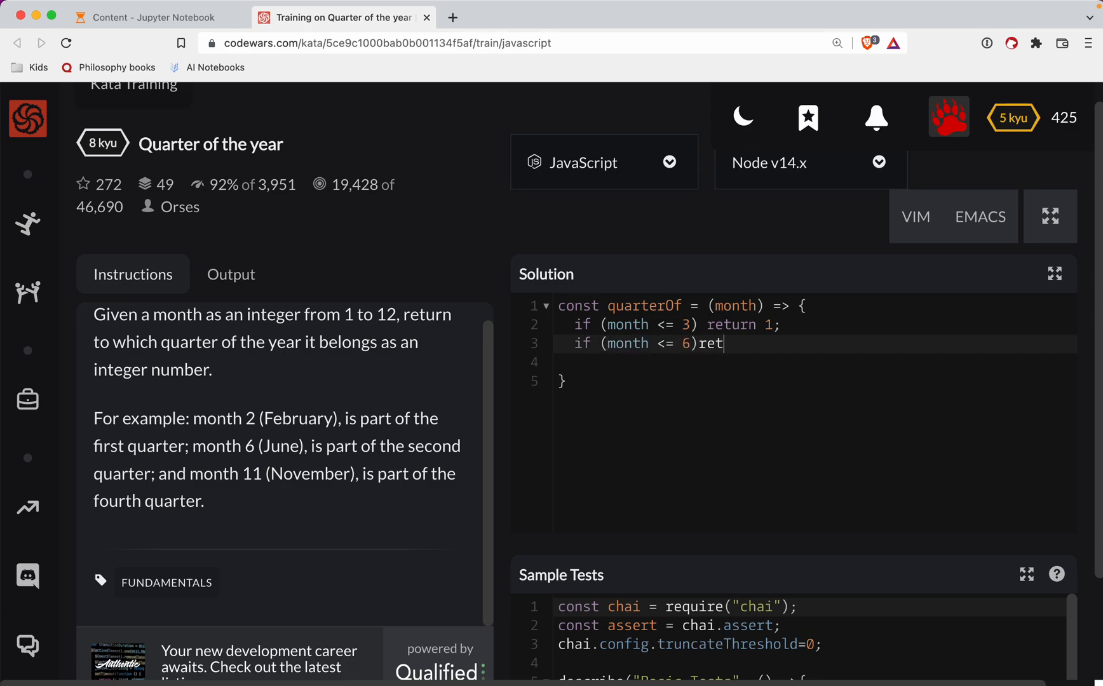
{"action": "type", "text": "urn"}
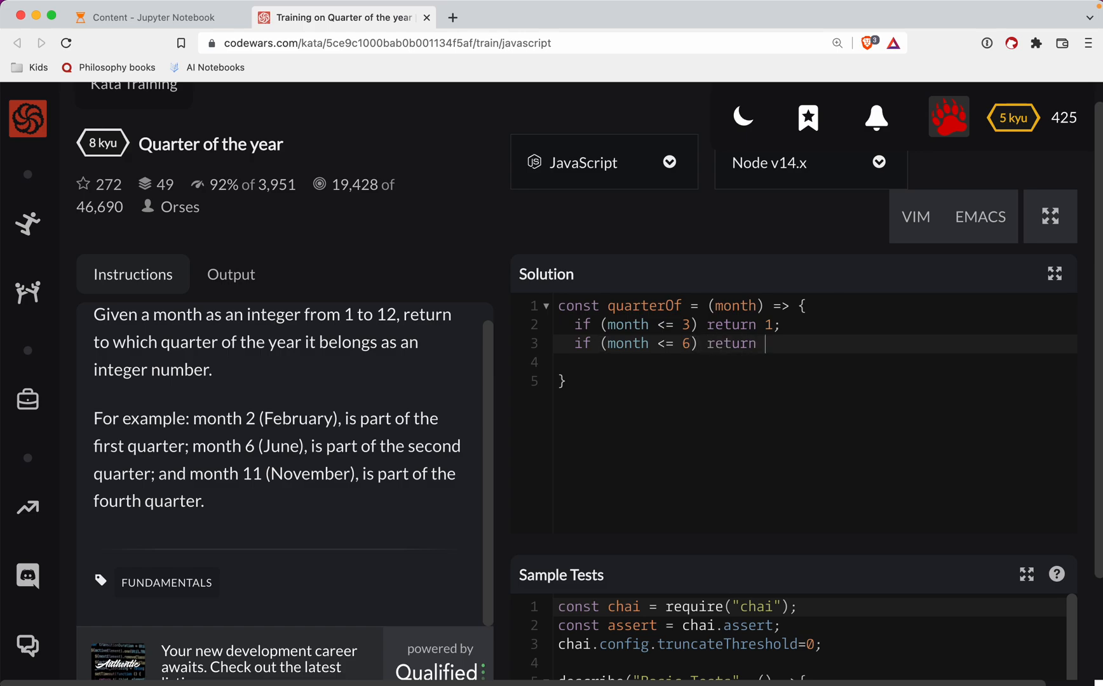
{"action": "type", "text": "2;"}
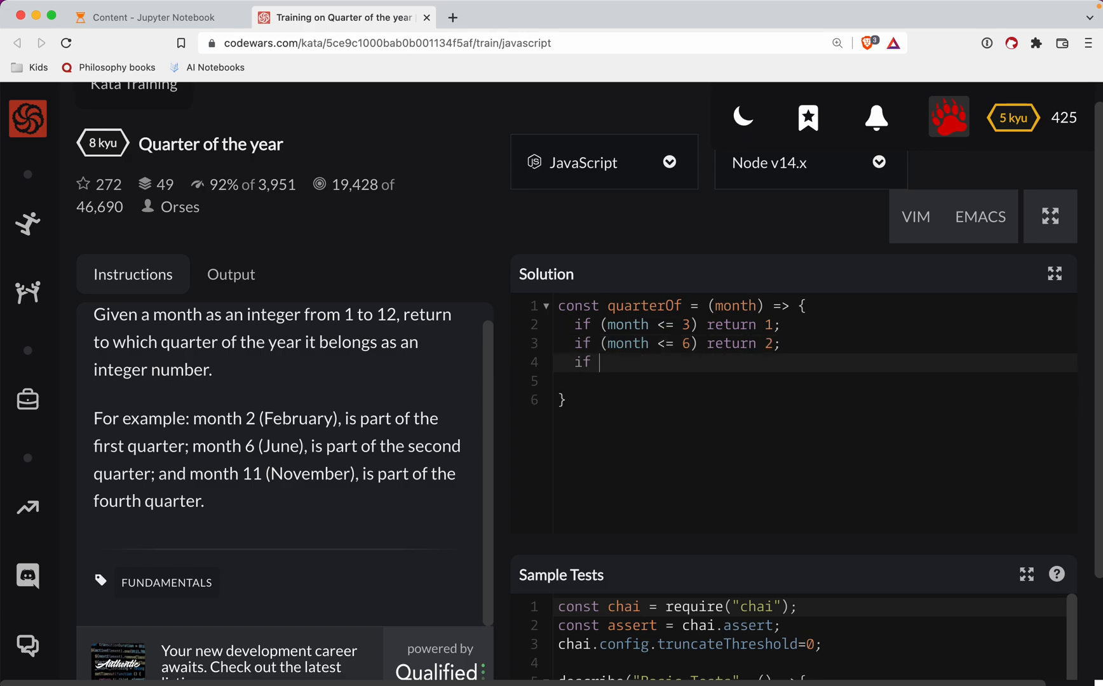
- Finish the chain with month <= 9 returning 3 and a fallback return 4
{"action": "type", "text": "(month <="}
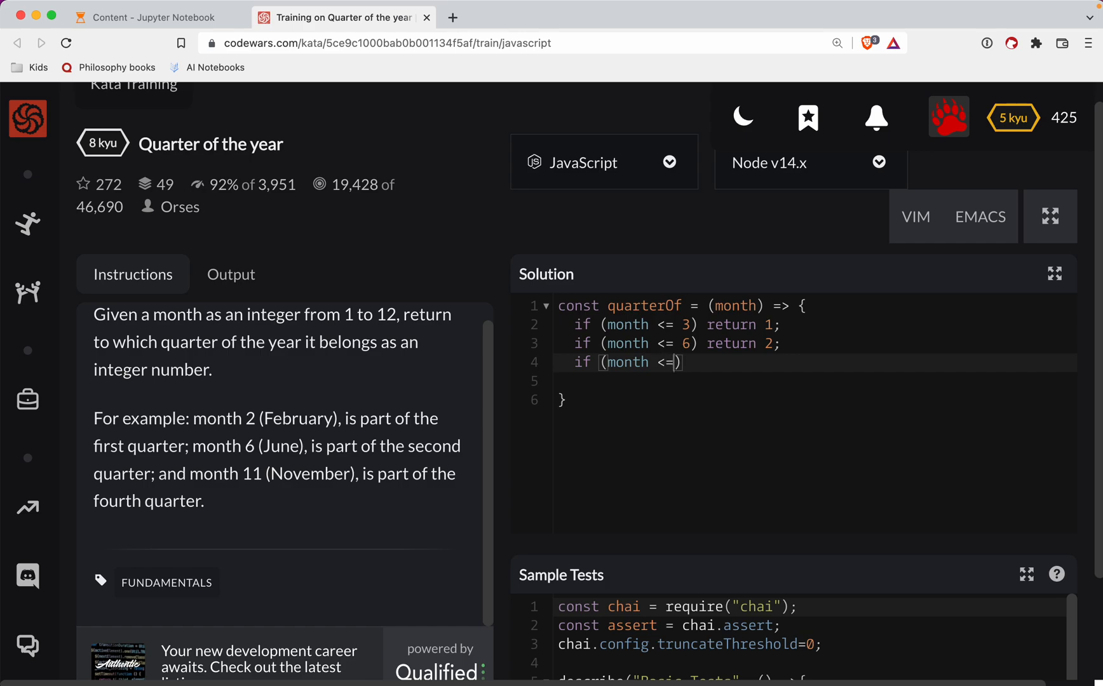
{"action": "type", "text": "9) return"}
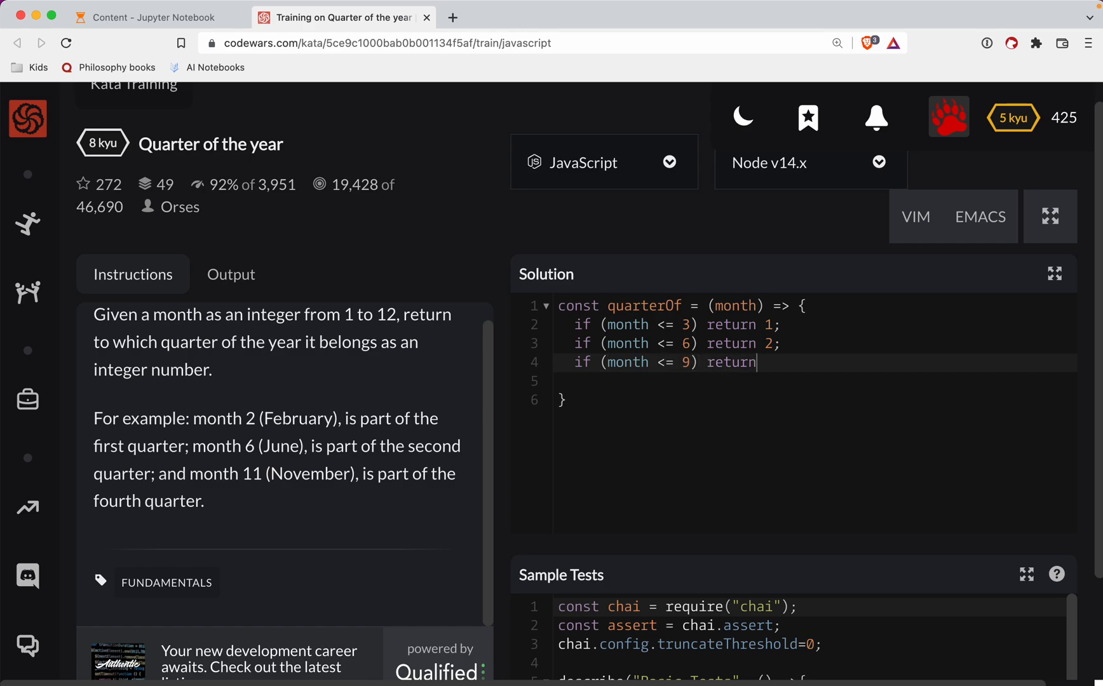
{"action": "type", "text": "3;"}
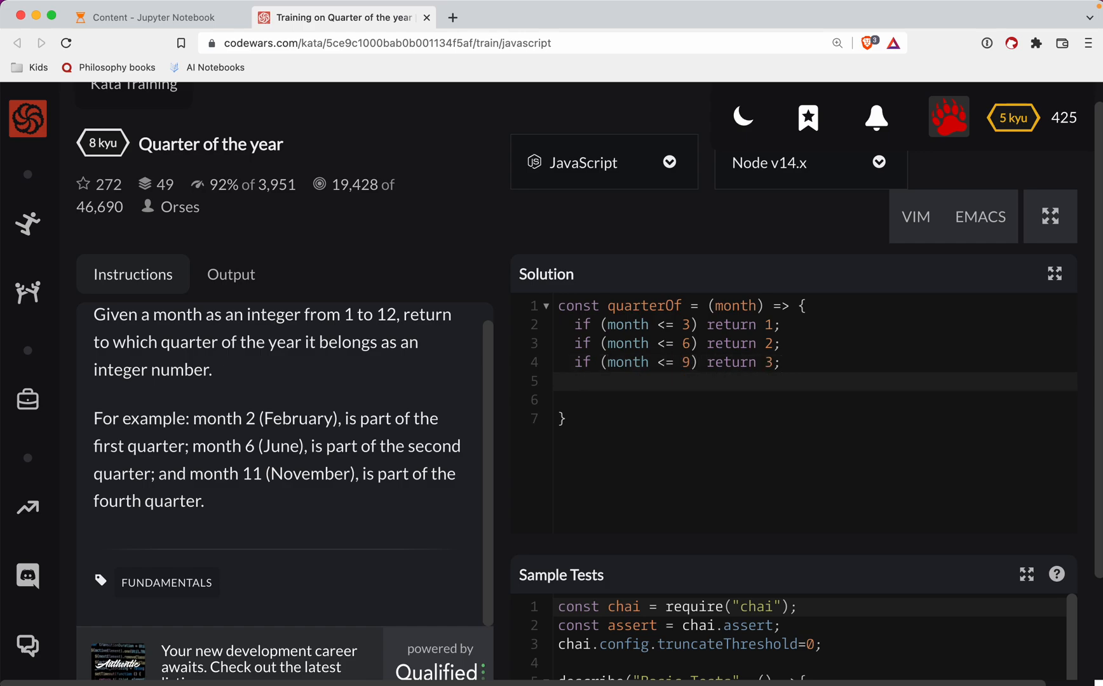
{"action": "type", "text": "return 4;"}
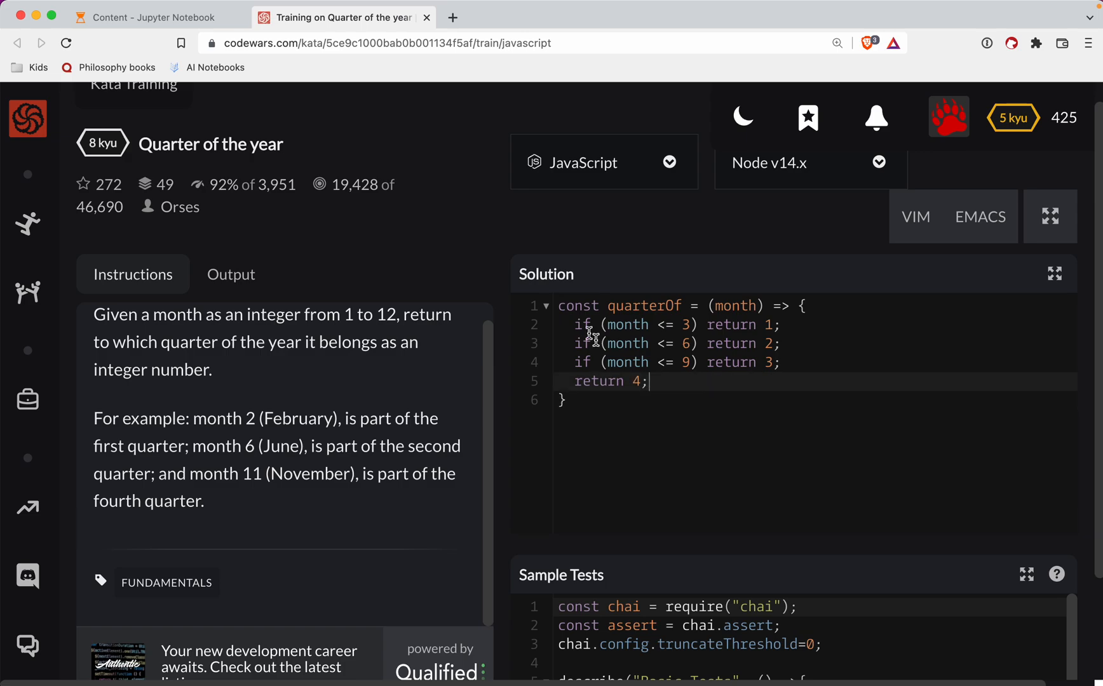
- Attempt the solution, submit it with 4 tests passing, and view community solutions
{"action": "scroll", "scroll_direction": "down", "scroll_amount": 3}
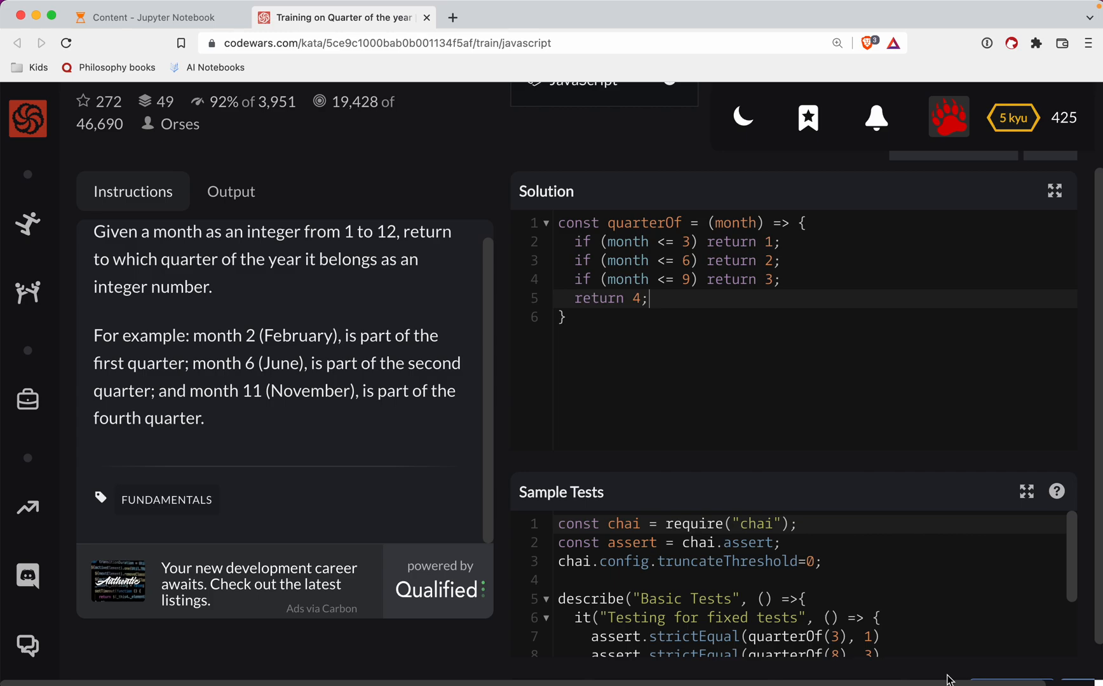
{"action": "scroll", "scroll_direction": "down", "scroll_amount": 3}
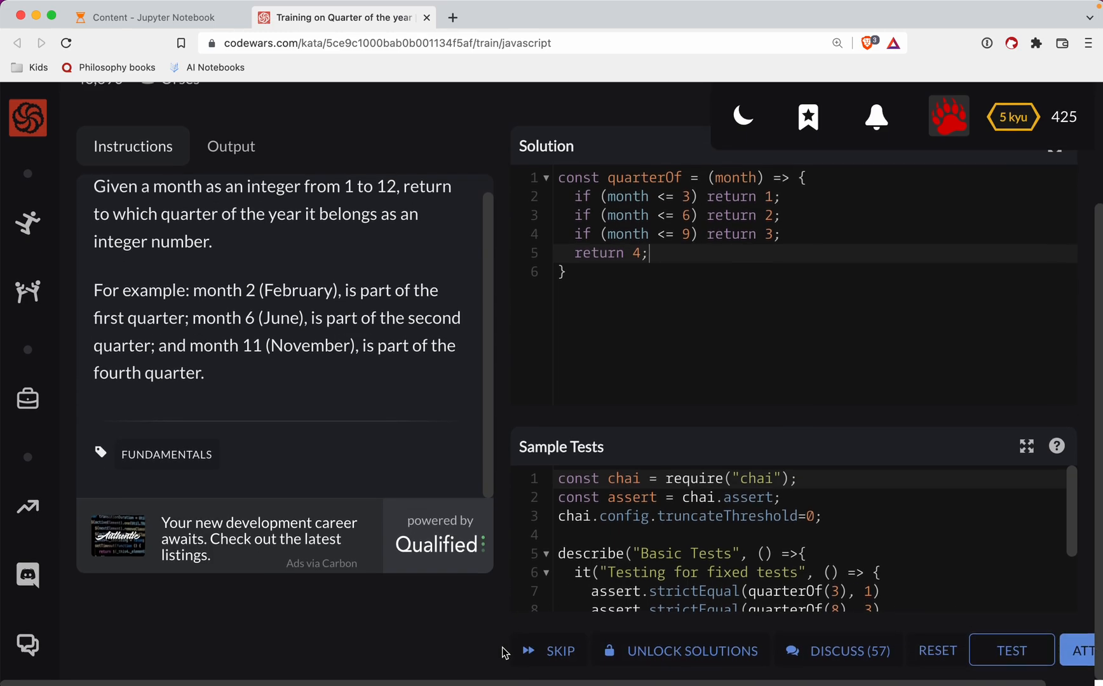
{"action": "left_click", "coordinate": [1011, 650]}
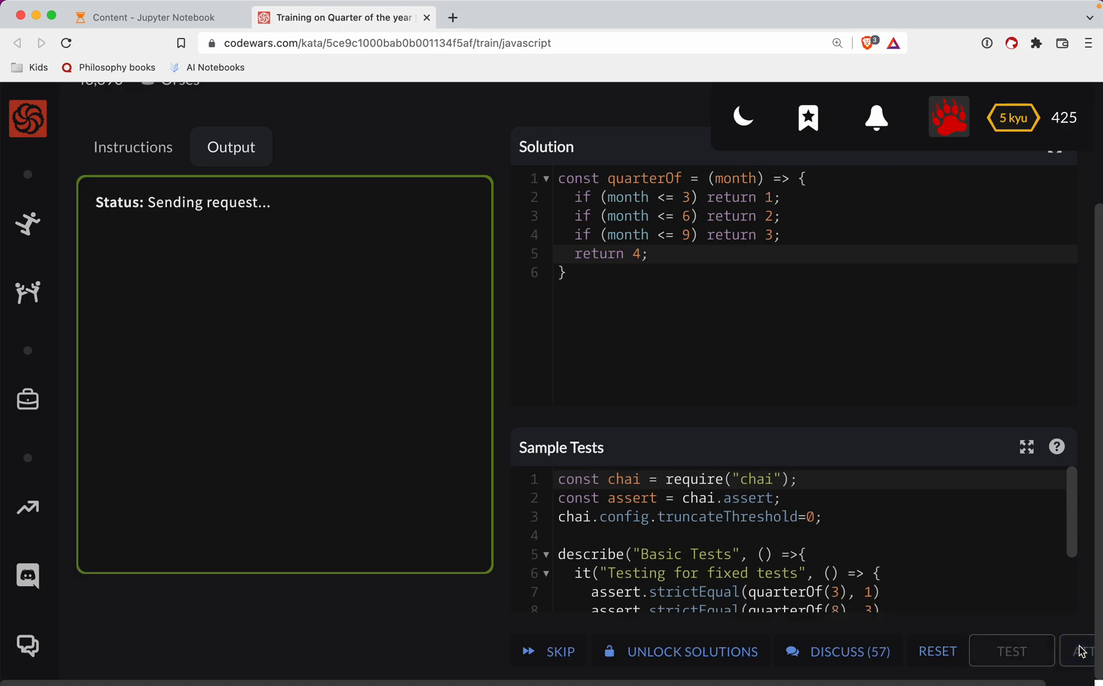
{"action": "left_click", "coordinate": [1085, 651]}
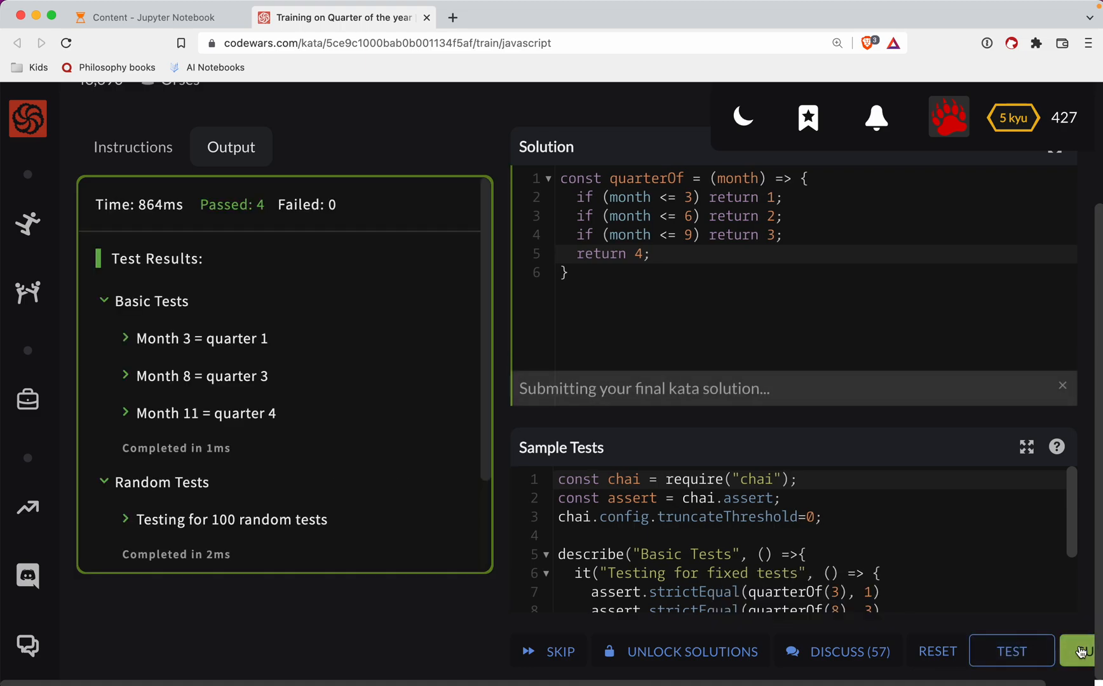
{"action": "left_click", "coordinate": [1084, 651]}
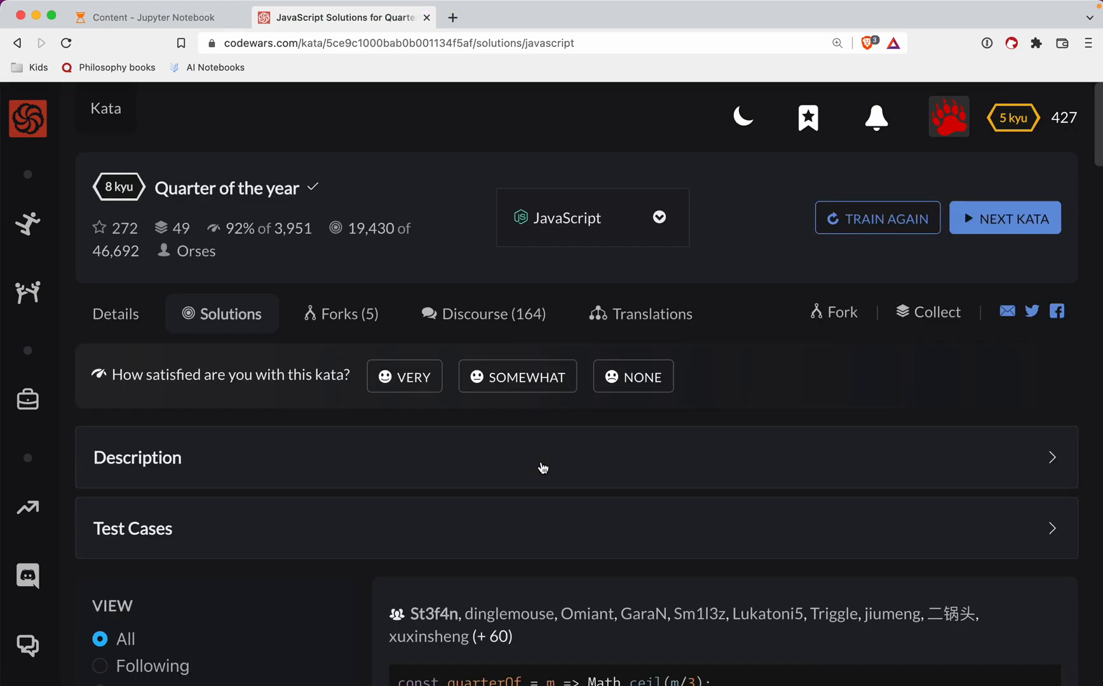
{"action": "scroll", "scroll_direction": "down", "scroll_amount": 3}
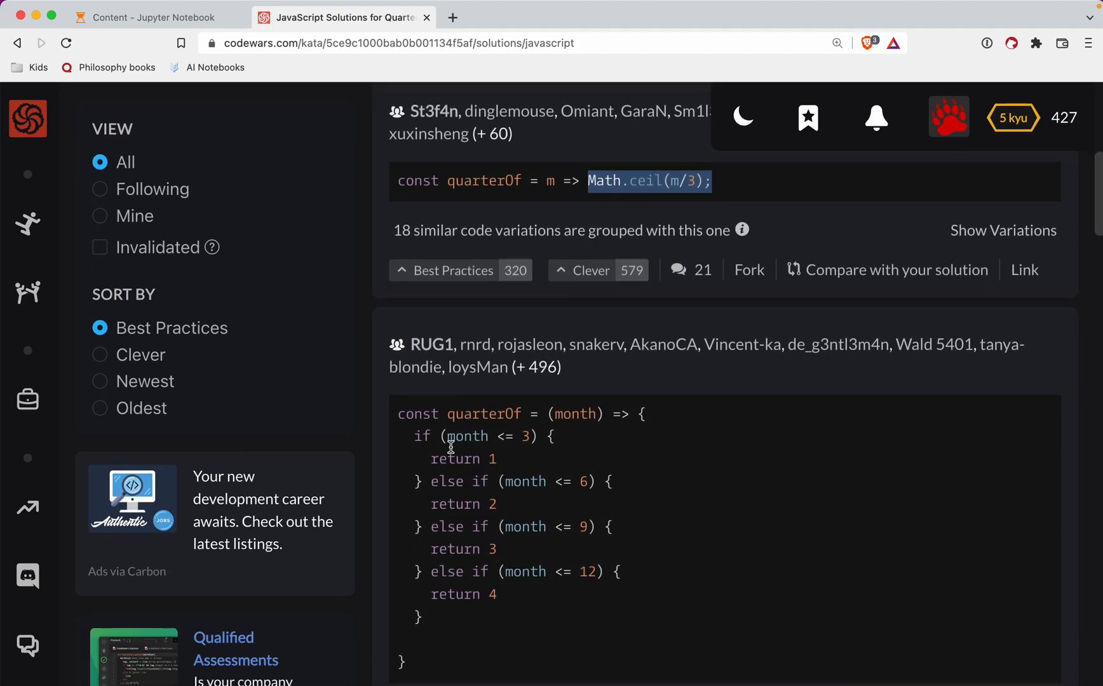
{"action": "scroll", "scroll_direction": "down", "scroll_amount": 3}
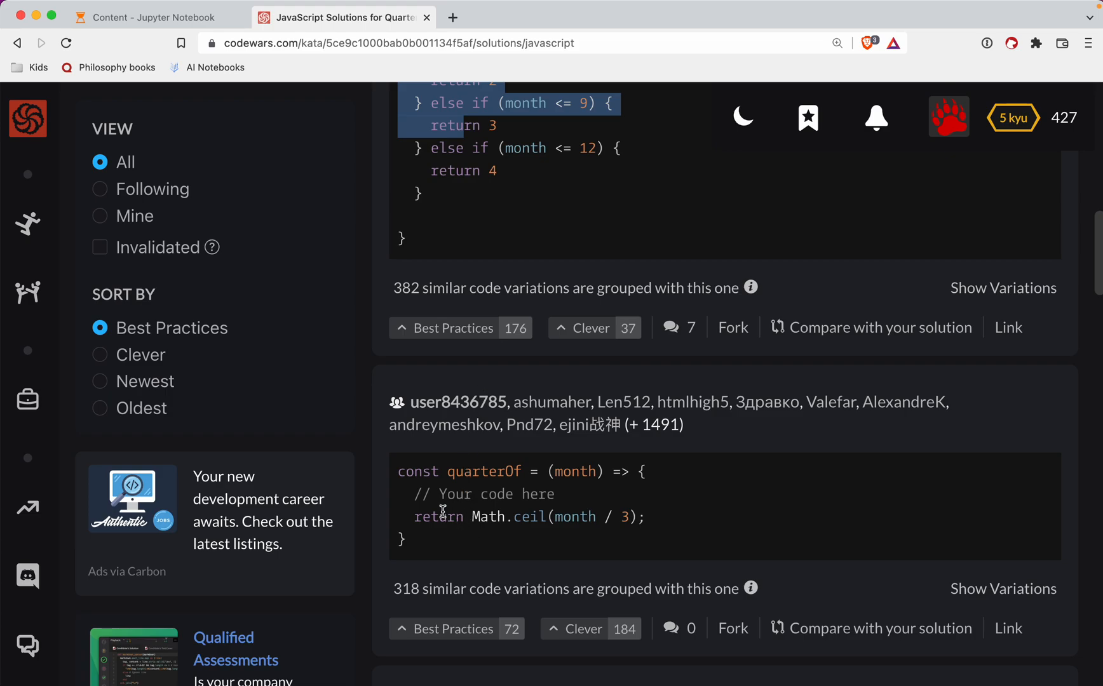
{"action": "scroll", "scroll_direction": "down", "scroll_amount": 3}
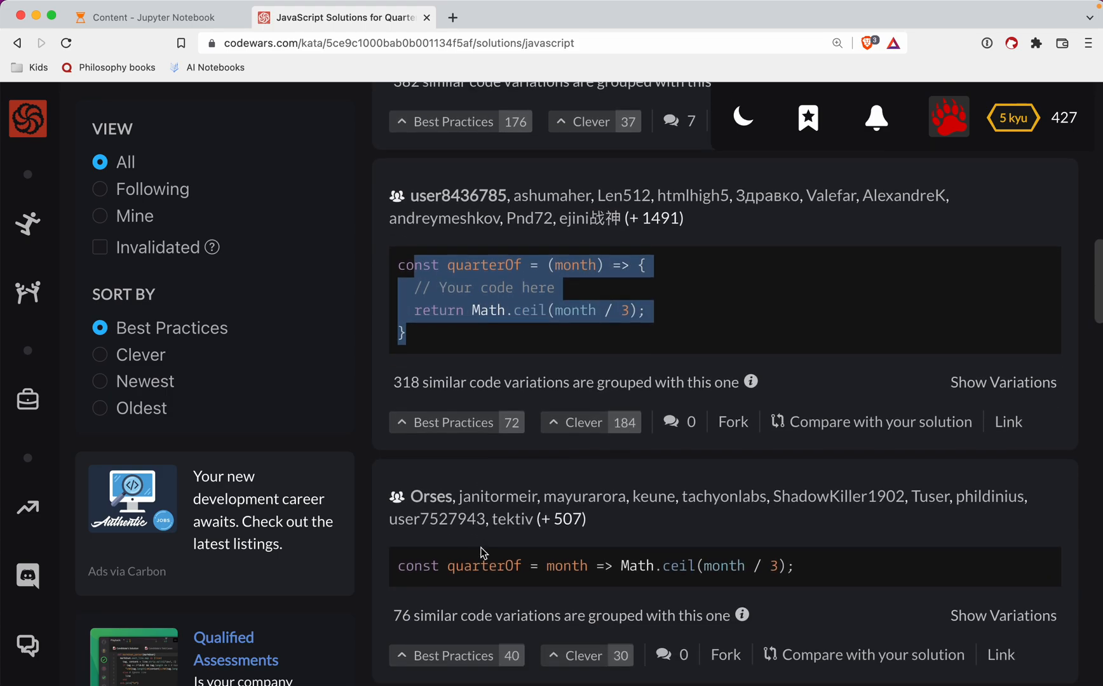
{"action": "scroll", "scroll_direction": "down", "scroll_amount": 3}
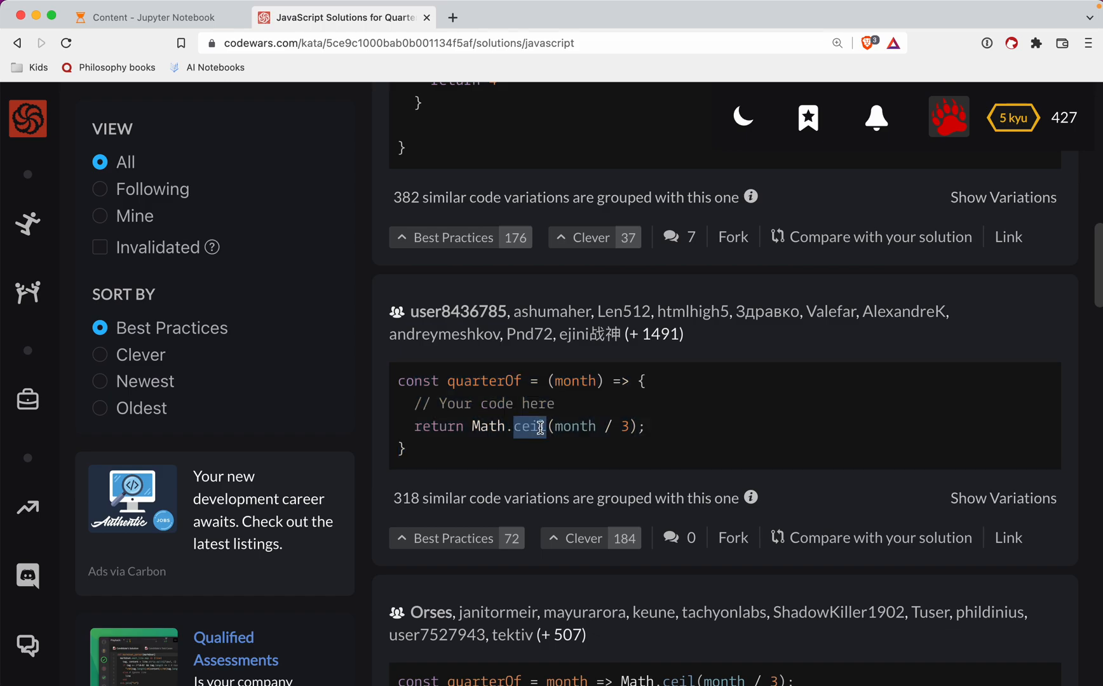